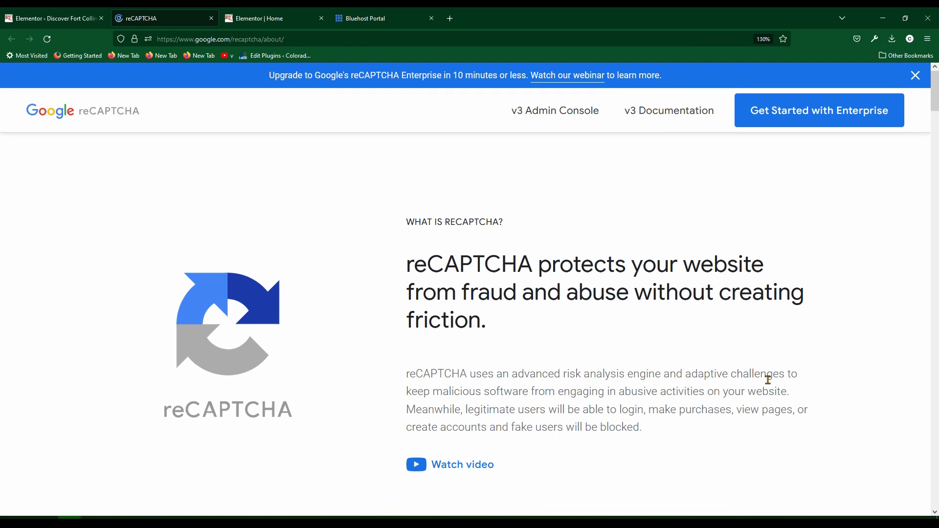
mouse_move(570, 416)
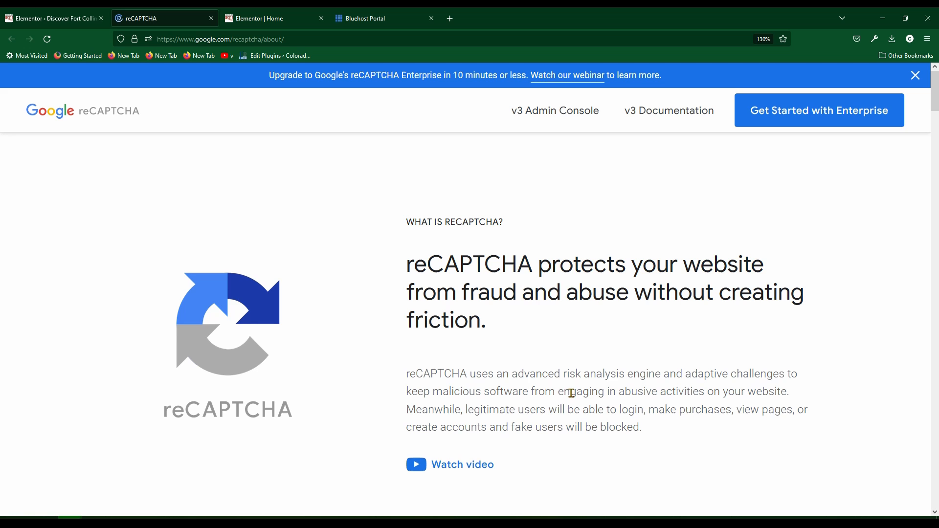
- Switch to the Elementor Integrations settings page showing empty reCAPTCHA V3 key fields
left_click(51, 18)
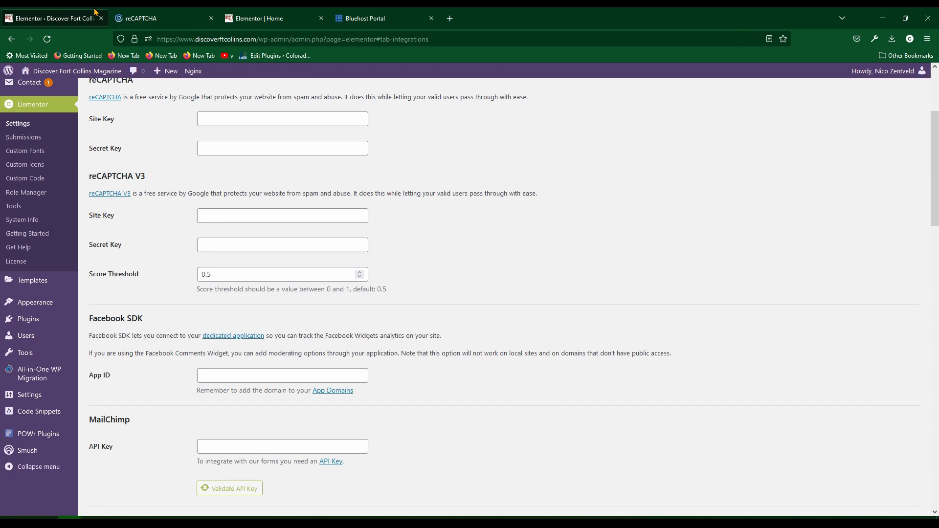
mouse_move(110, 163)
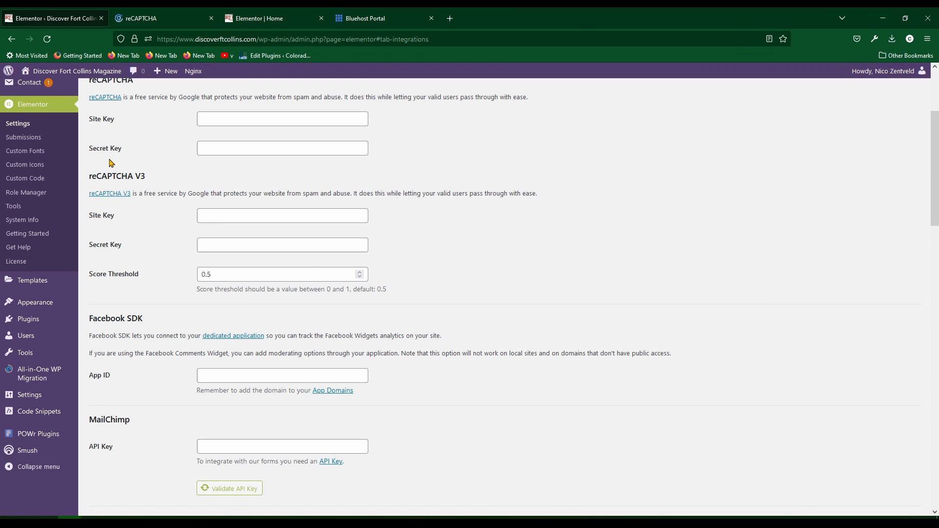
- Return to the page editor and rename the form from 'New Form' to 'Contact Form'
left_click(273, 19)
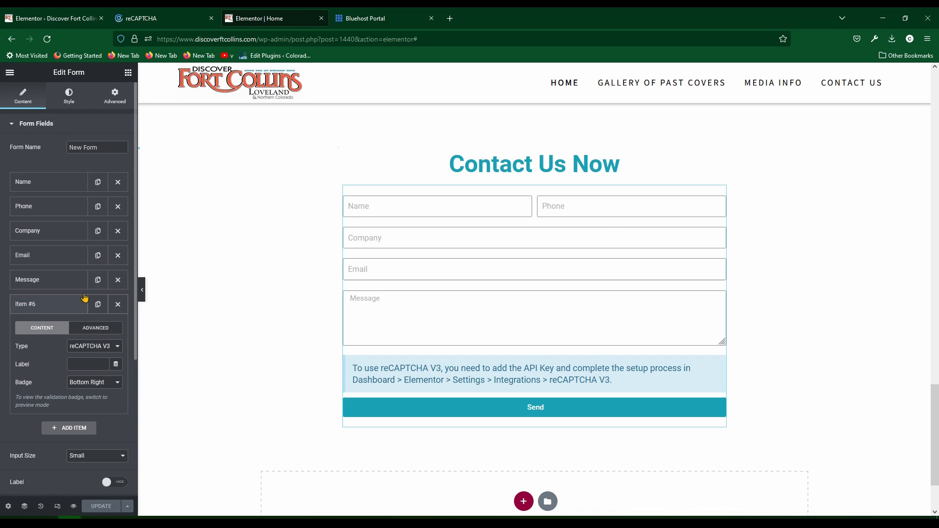
left_click(48, 304)
type("Contact")
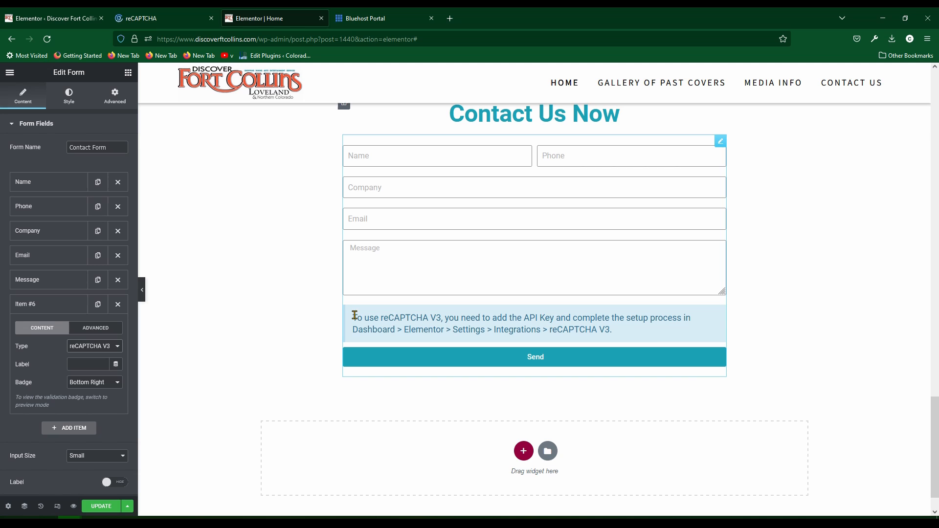
mouse_move(546, 328)
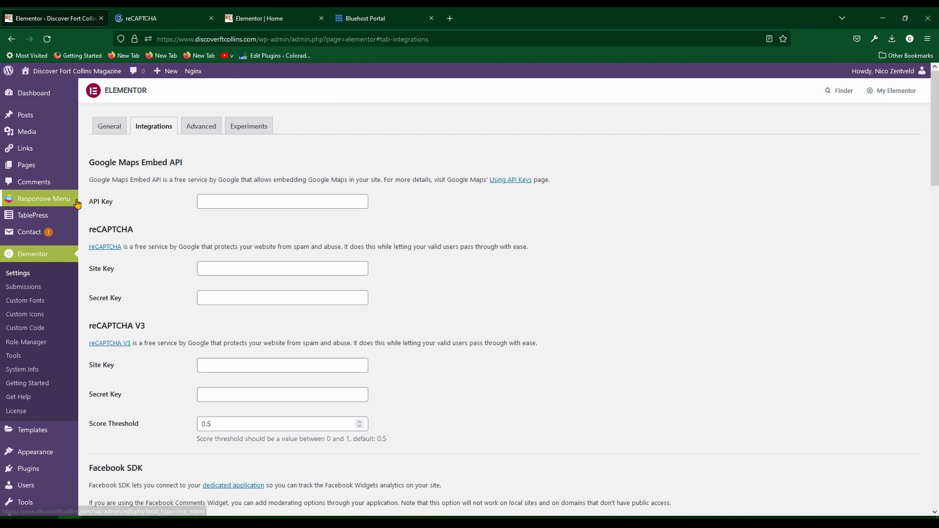
mouse_move(32, 254)
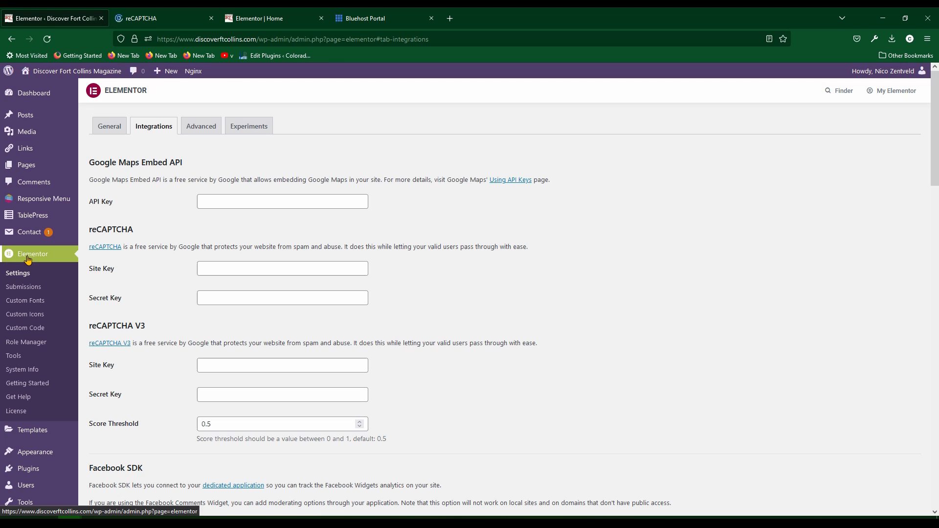
mouse_move(45, 269)
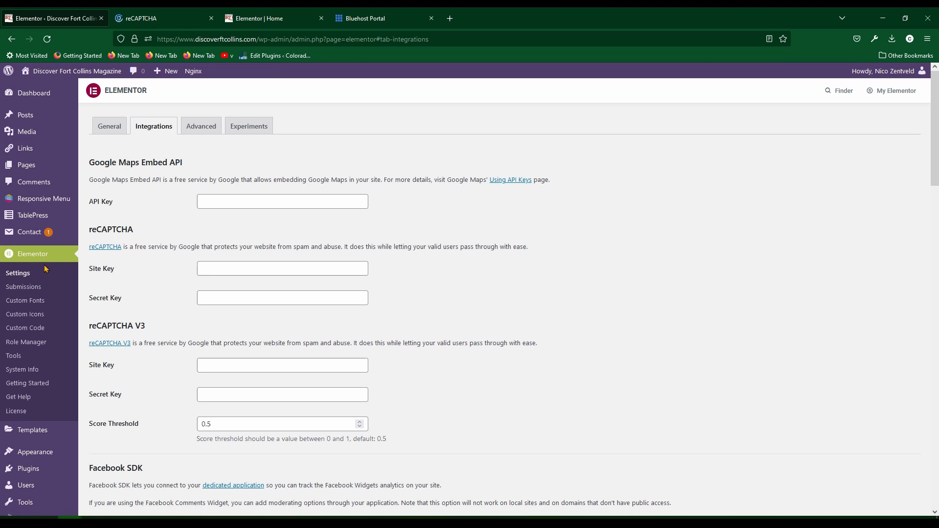
mouse_move(131, 135)
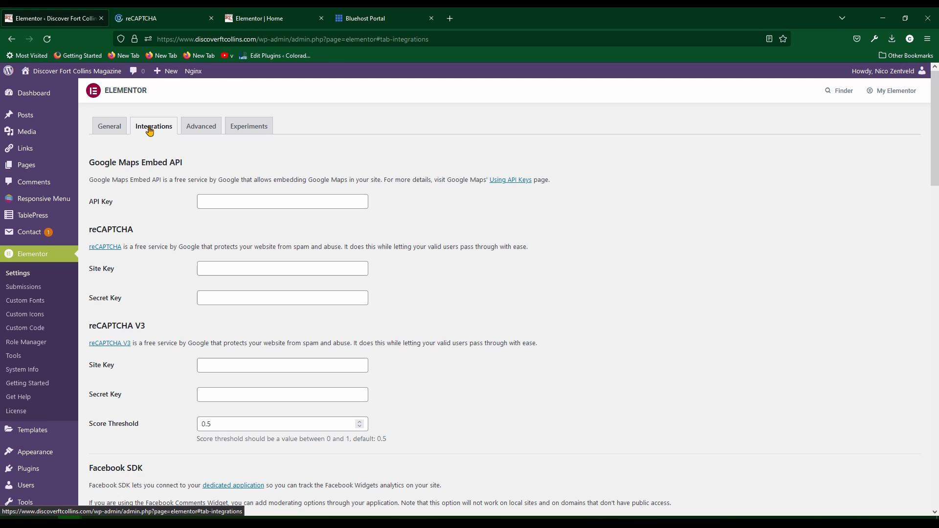
mouse_move(97, 353)
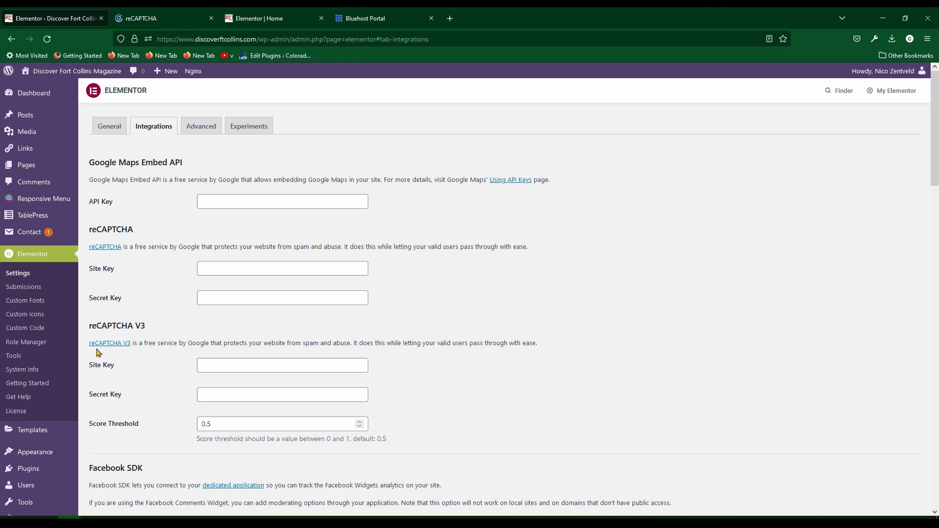
mouse_move(112, 351)
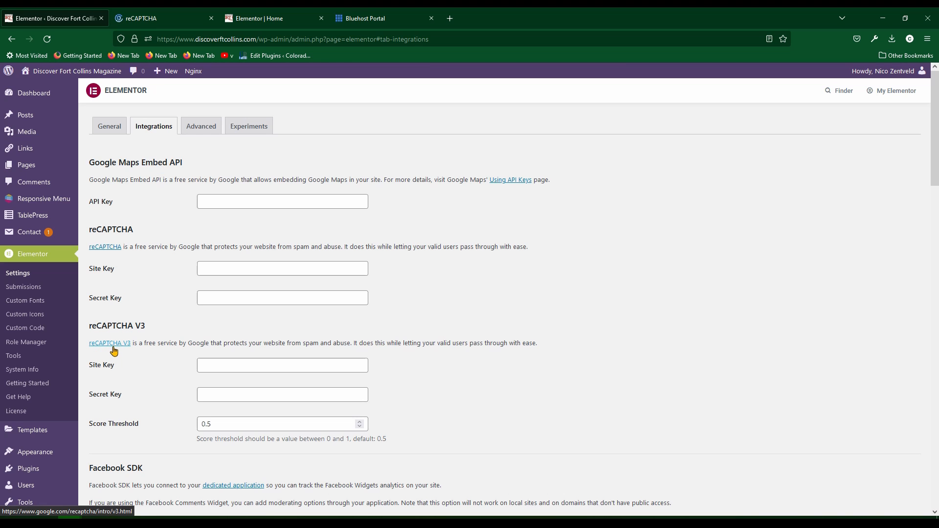
mouse_move(101, 396)
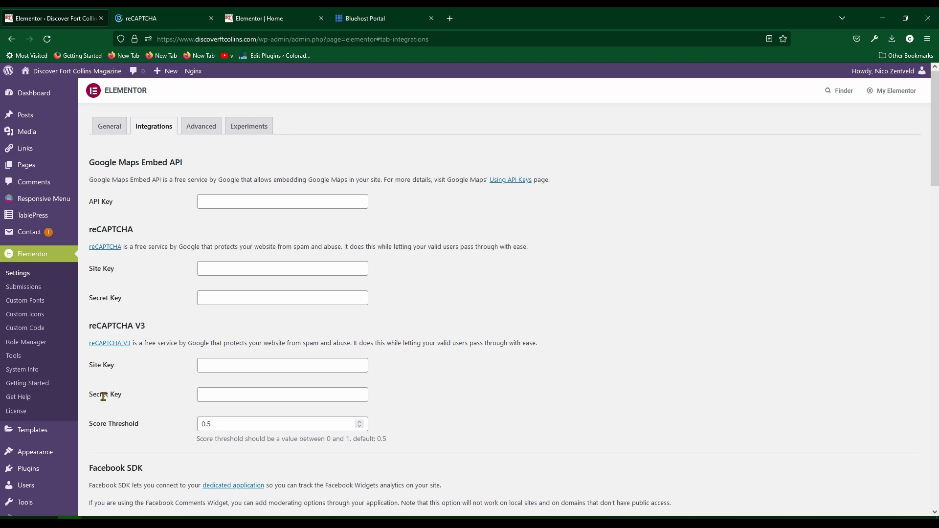
mouse_move(109, 344)
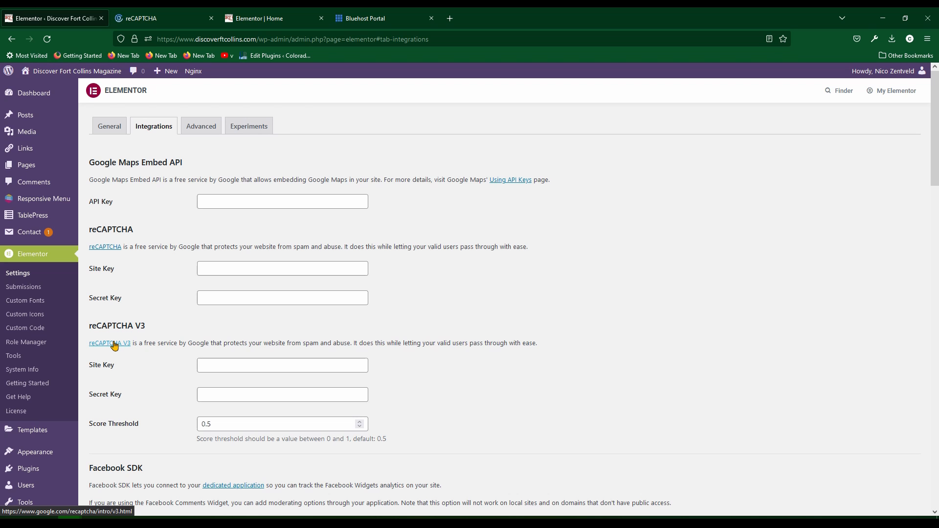
- Go from the reCAPTCHA V3 link to Google's v3 Admin Console dashboard
left_click(109, 343)
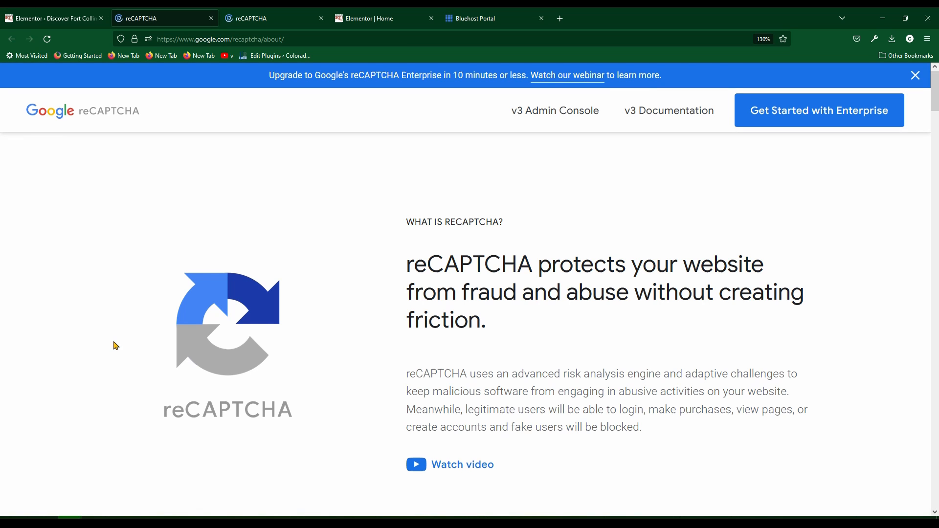
mouse_move(800, 183)
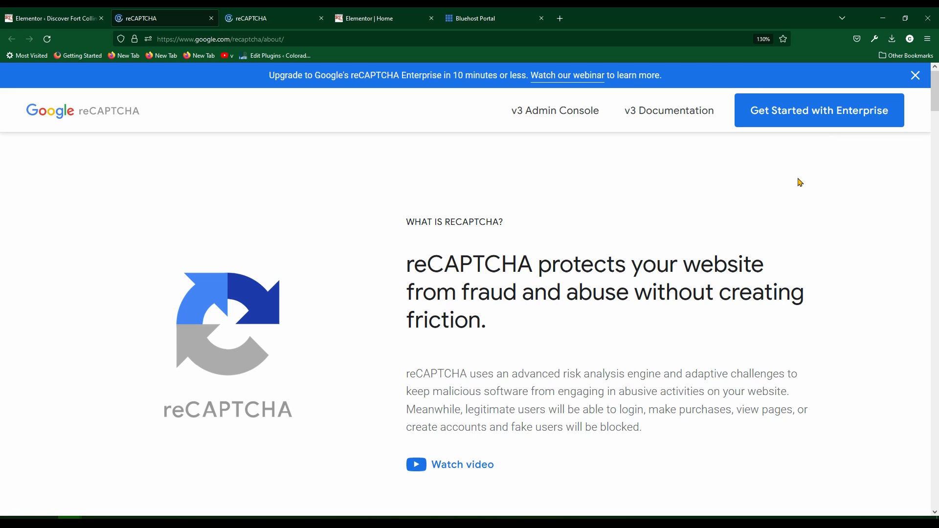
mouse_move(747, 195)
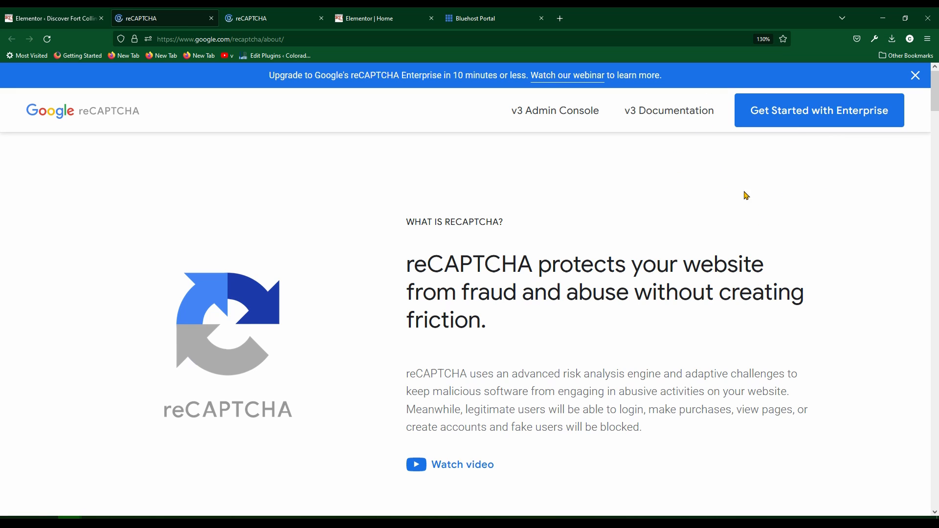
mouse_move(741, 194)
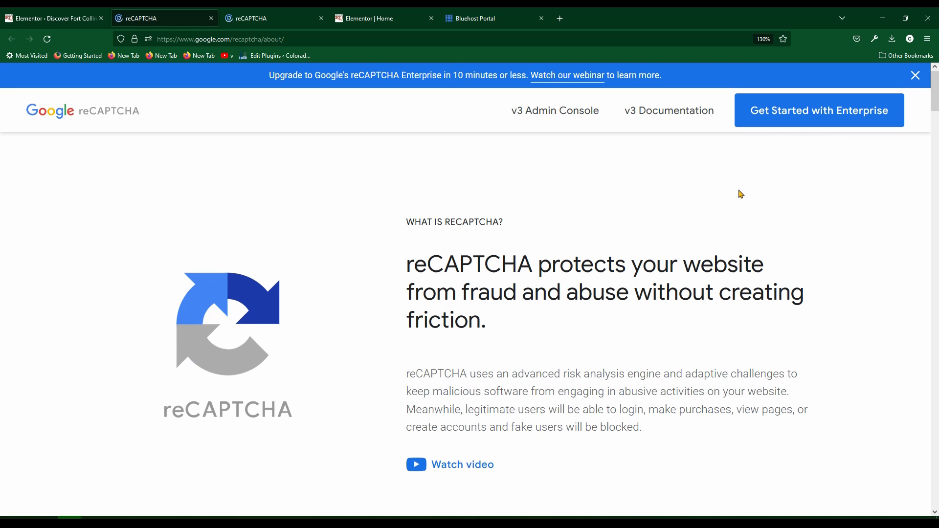
mouse_move(540, 115)
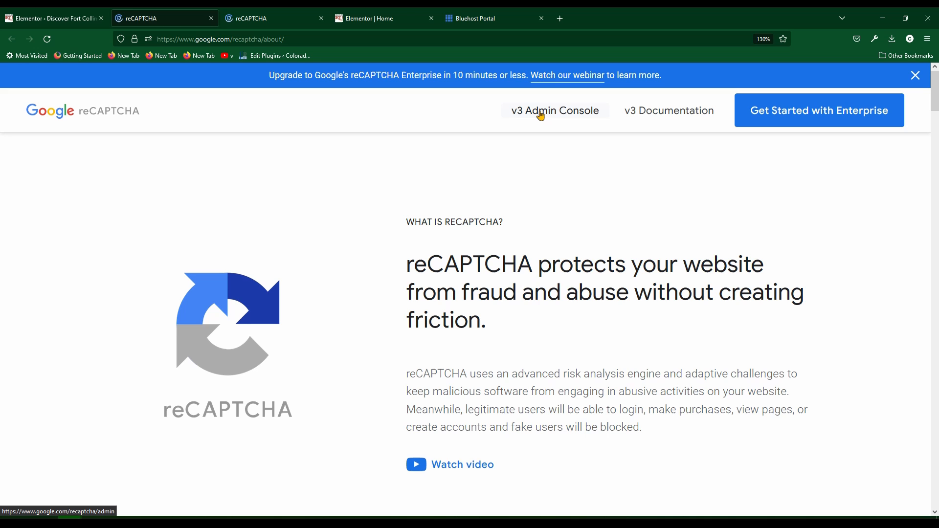
left_click(554, 111)
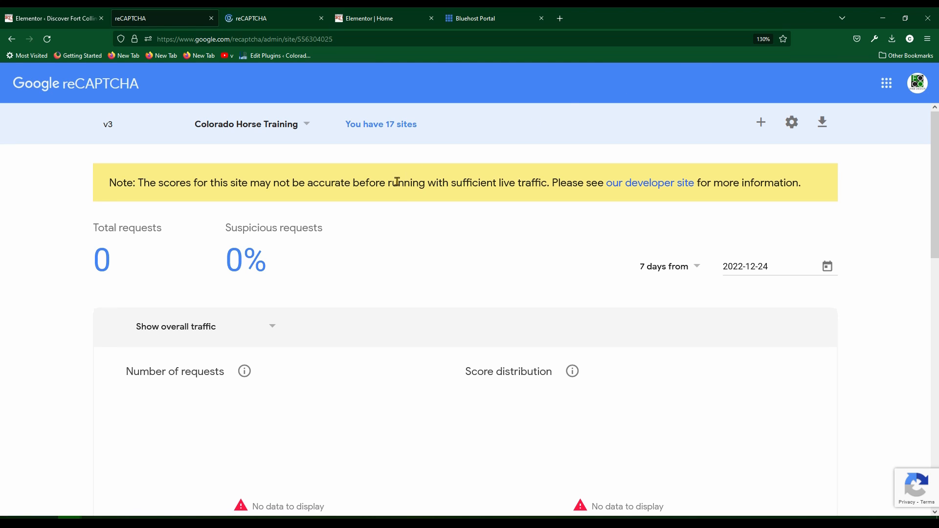
mouse_move(761, 122)
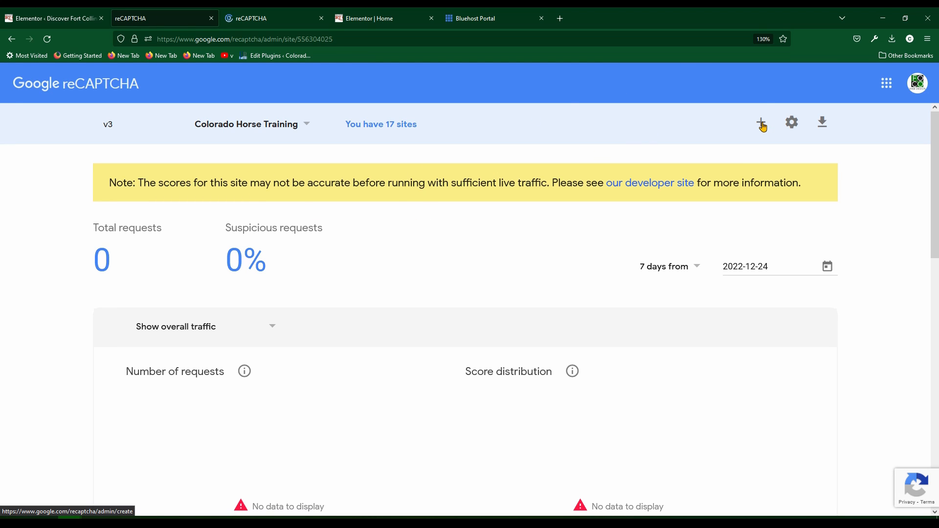
mouse_move(763, 123)
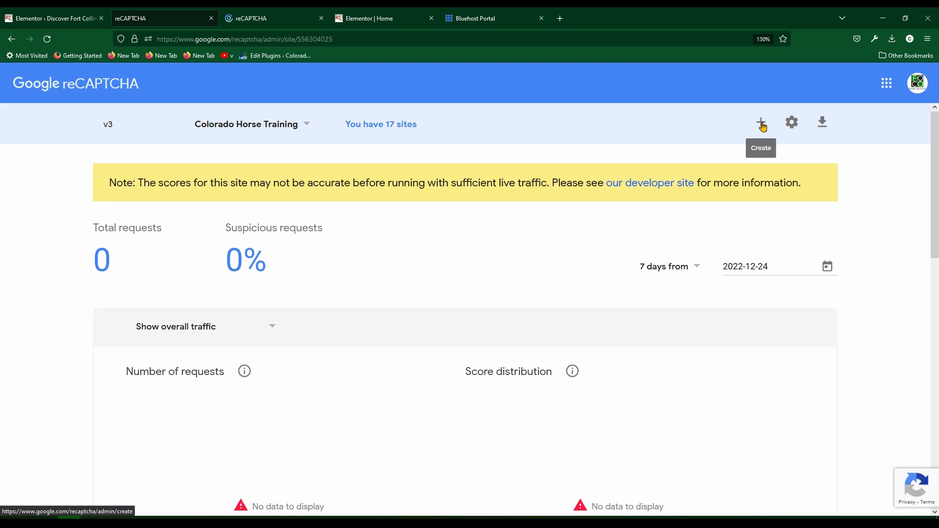
left_click(761, 122)
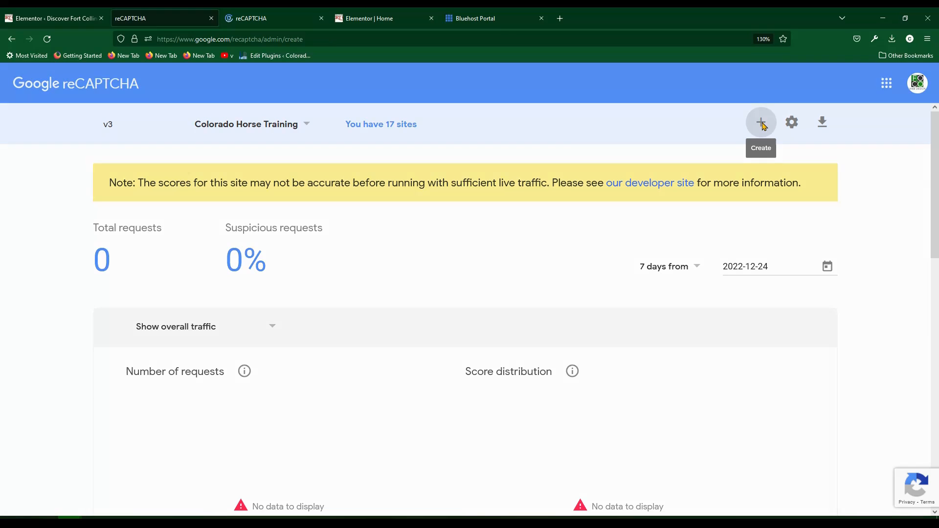
left_click(761, 123)
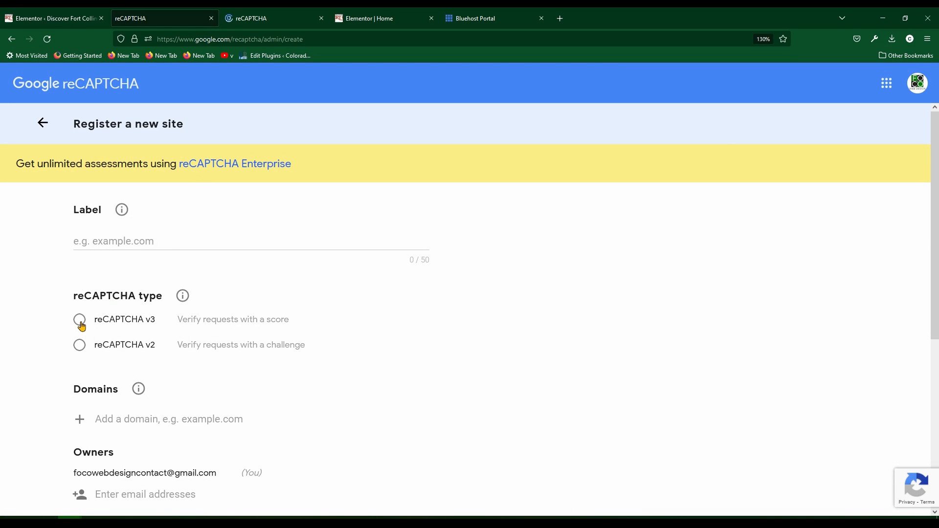
left_click(79, 319)
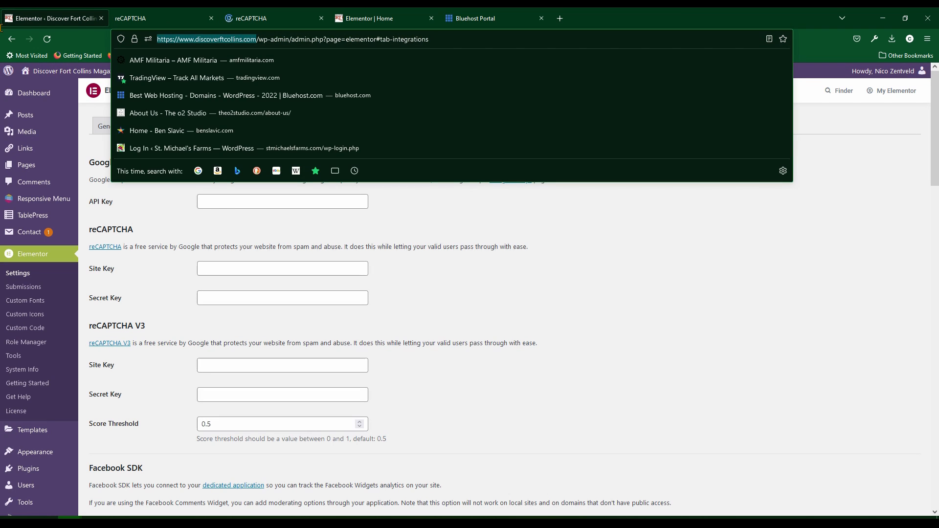
left_click(158, 18)
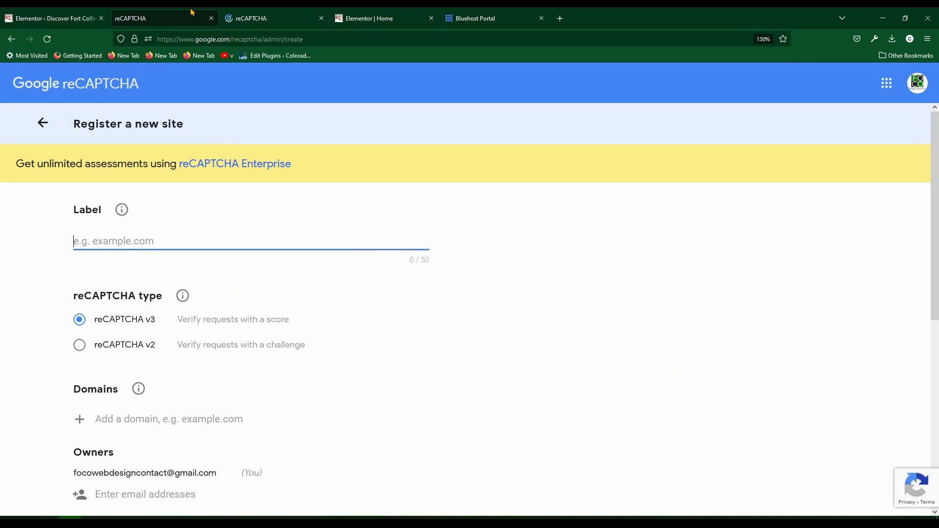
type("https://www.discoverftcollins.com")
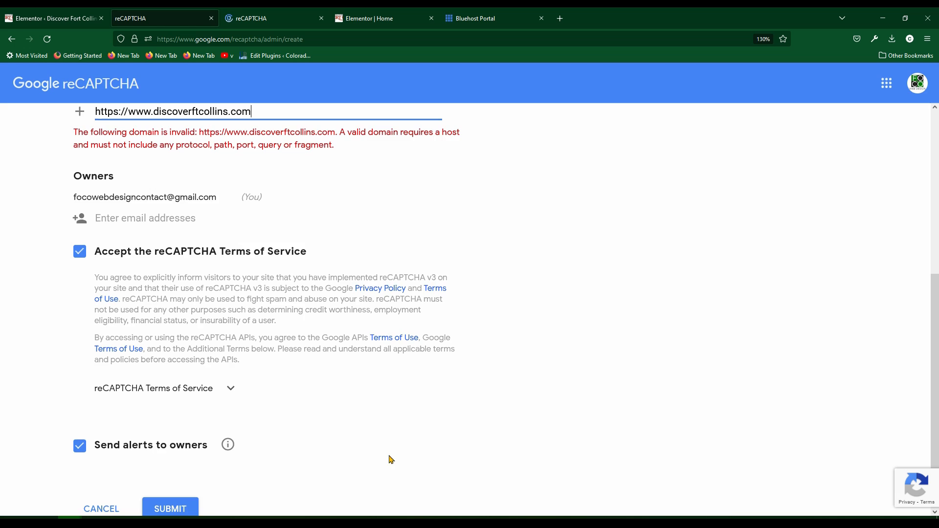
- Correct the domain entry to discoverftcollins.com and submit the registration
scroll("up", 3)
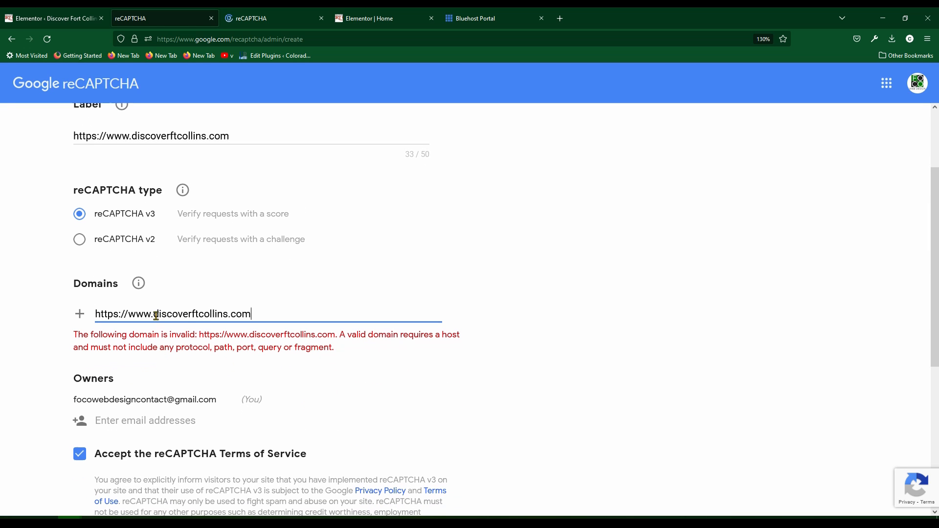
double_click(124, 314)
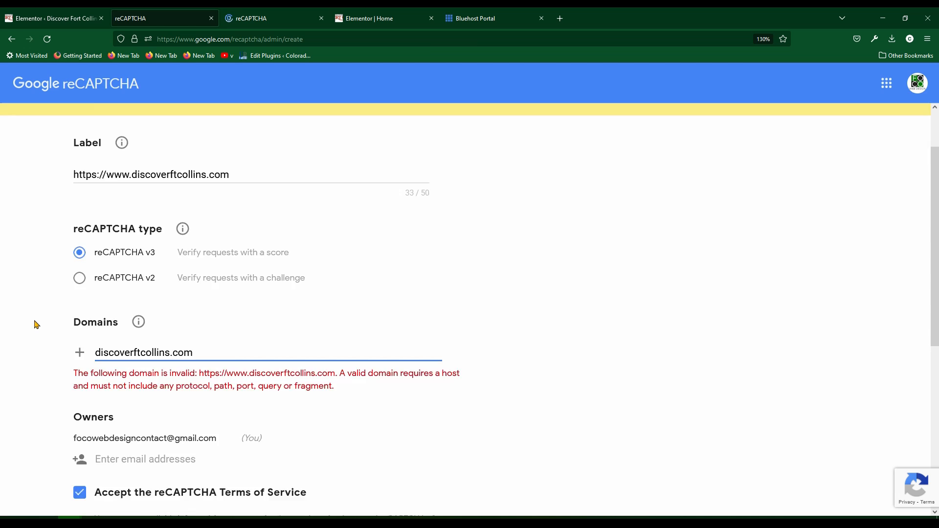
scroll("up", 3)
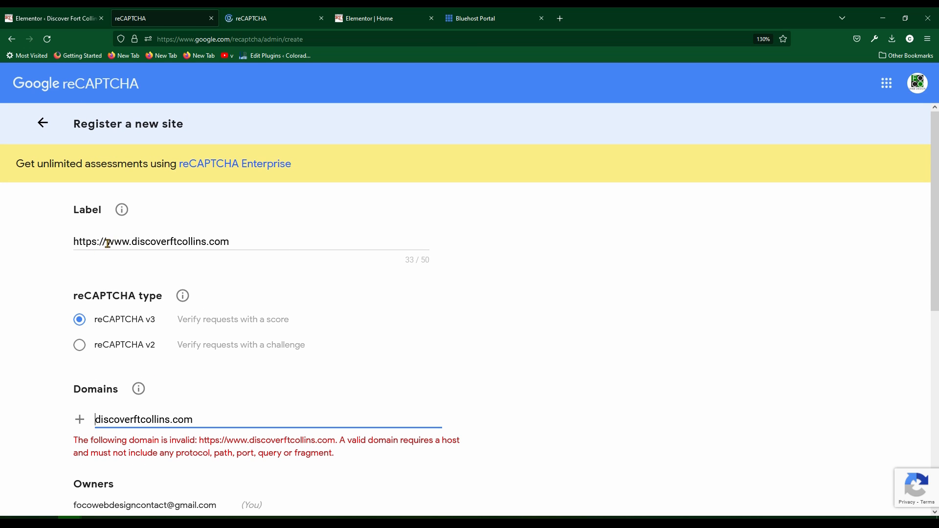
scroll("down", 3)
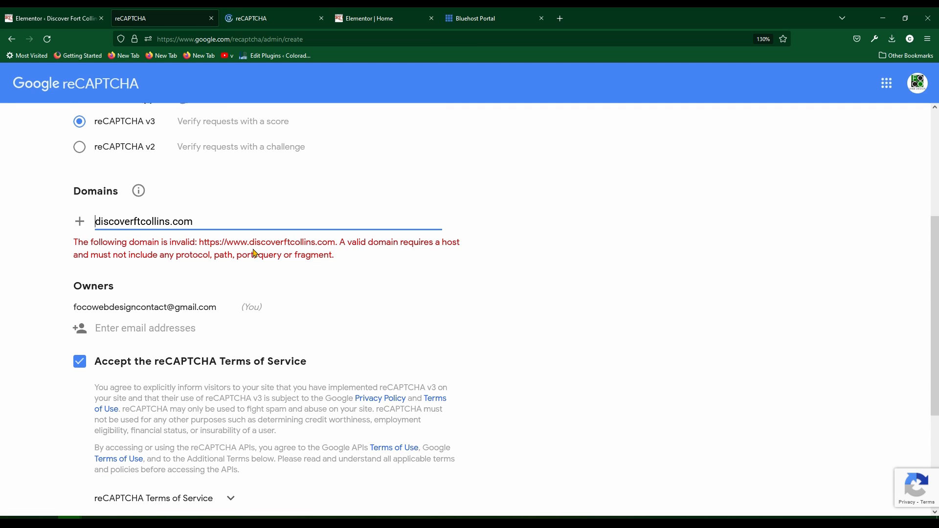
scroll("down", 3)
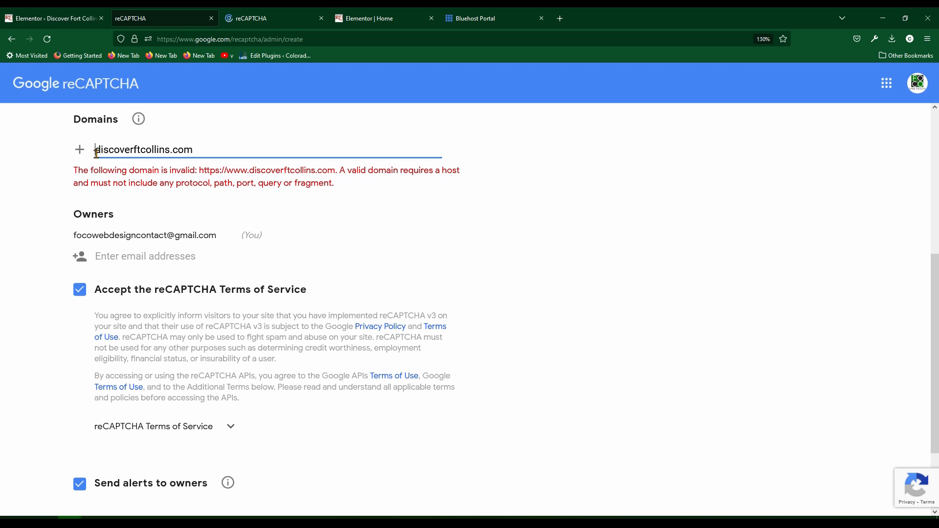
mouse_move(340, 249)
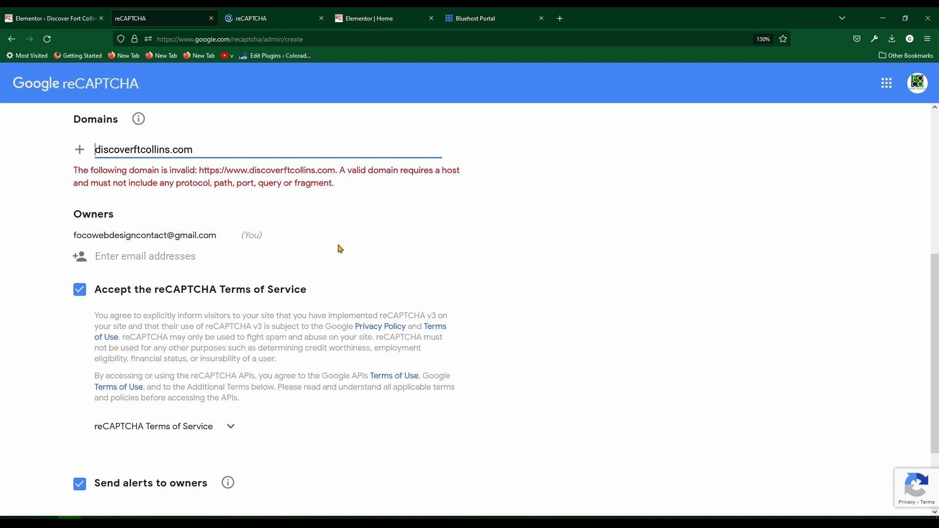
scroll("down", 3)
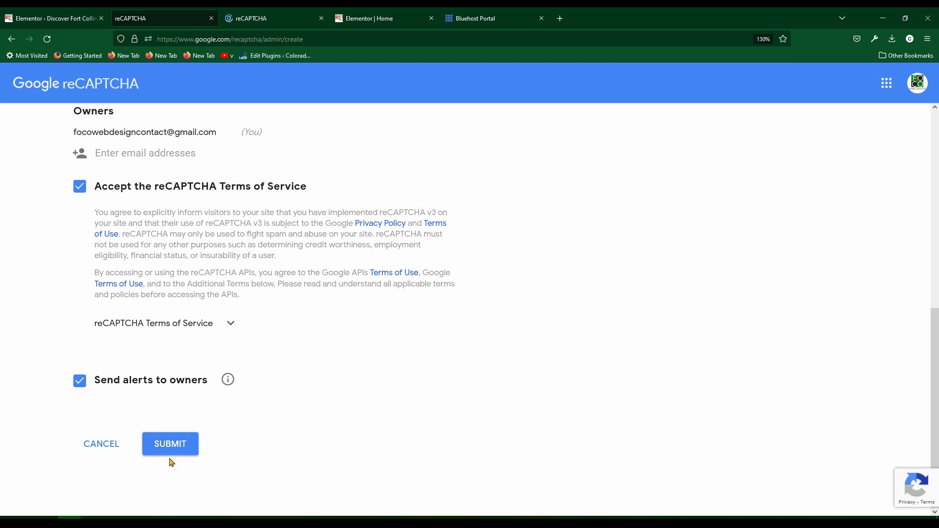
left_click(170, 444)
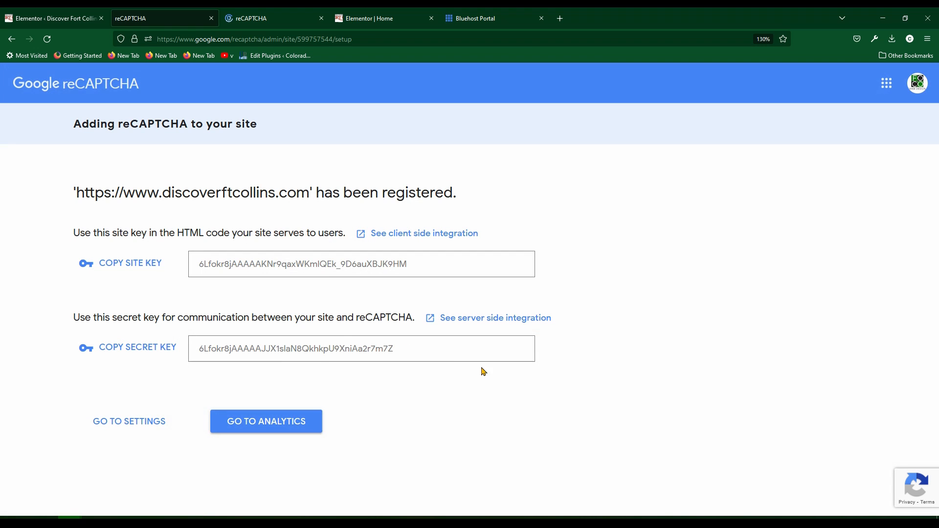
- Paste the new site key and secret key into Elementor's reCAPTCHA V3 fields
left_click(128, 263)
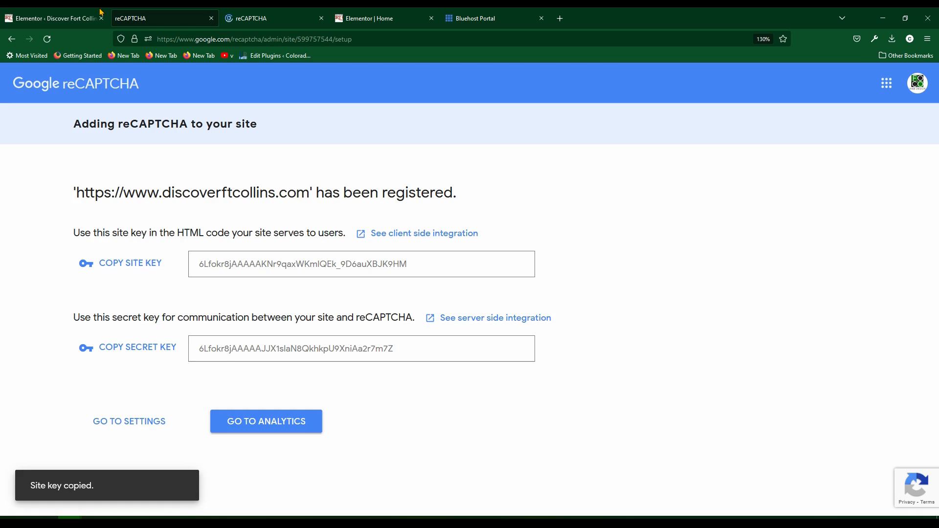
left_click(54, 18)
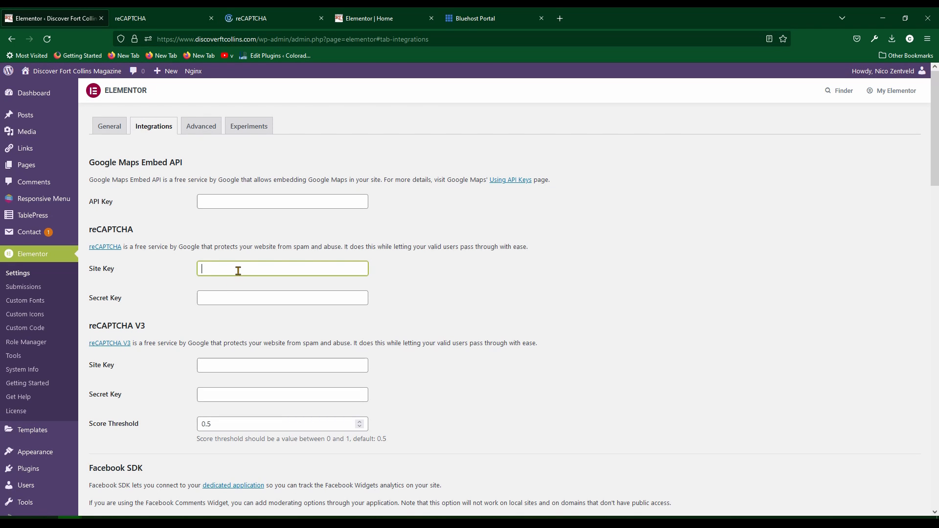
left_click(282, 365)
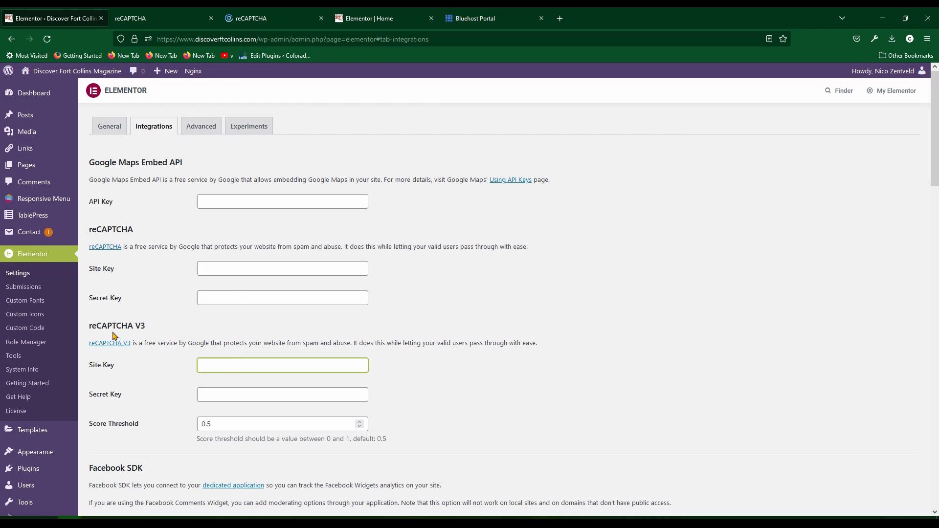
mouse_move(189, 358)
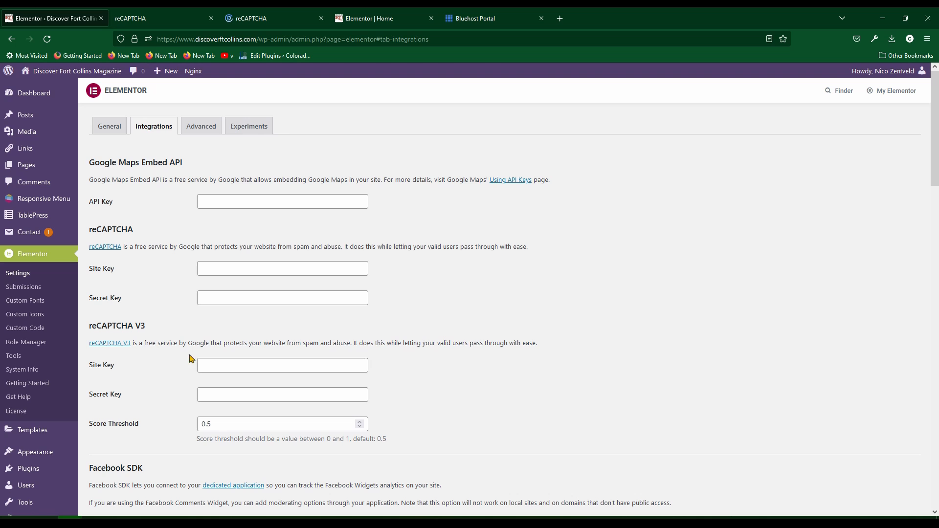
left_click(282, 365)
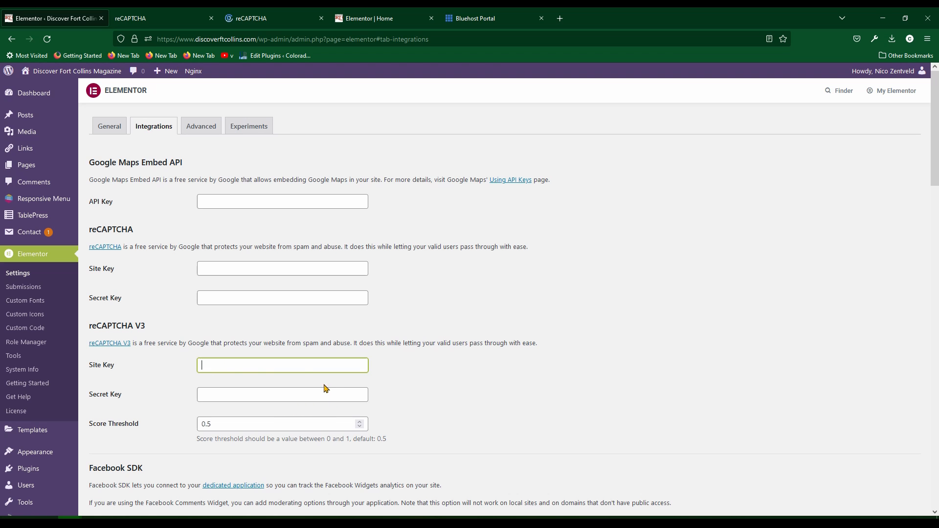
left_click(150, 18)
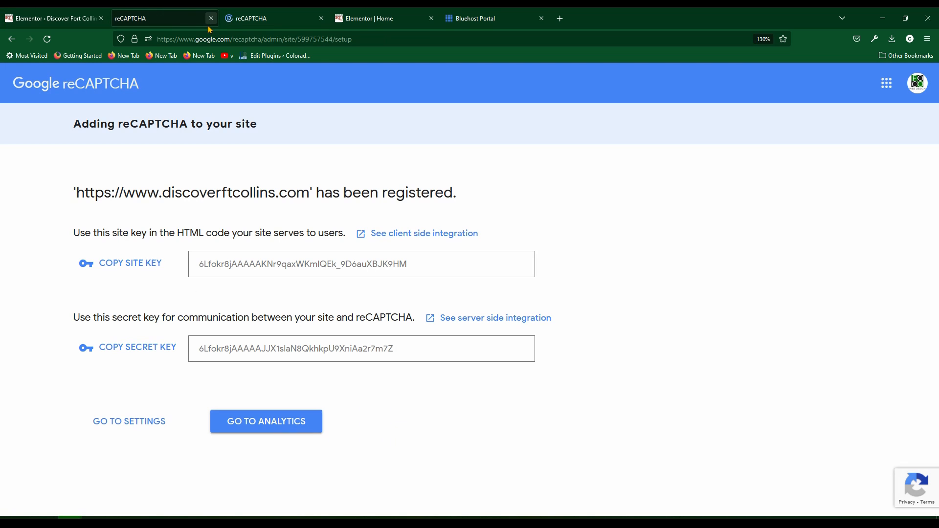
left_click(137, 347)
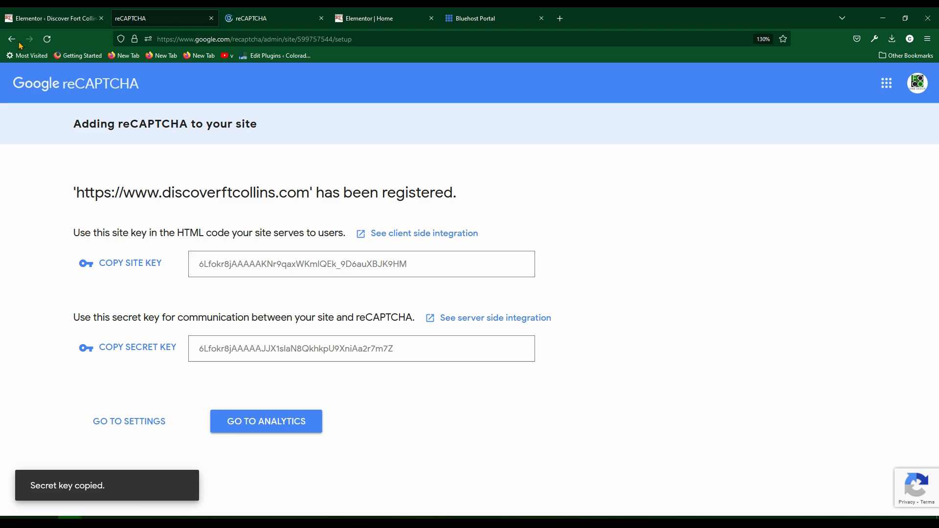
left_click(54, 19)
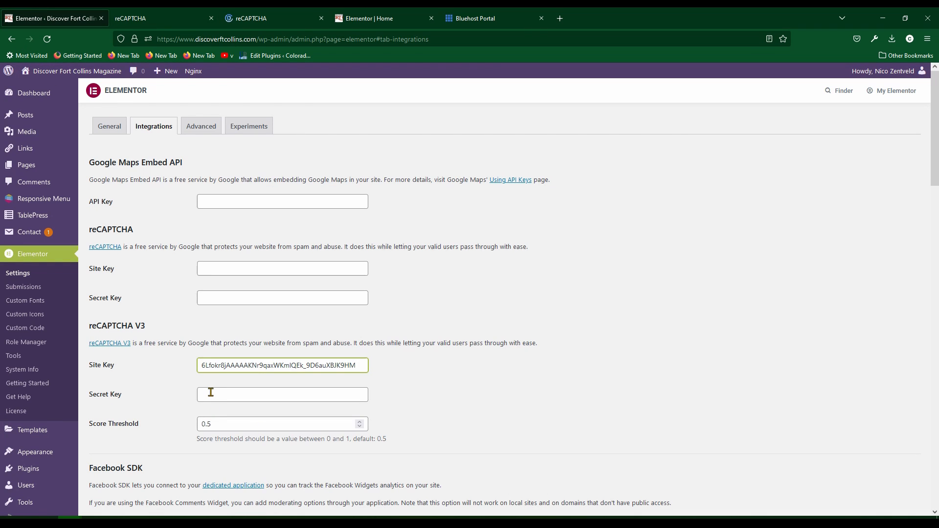
left_click(282, 394)
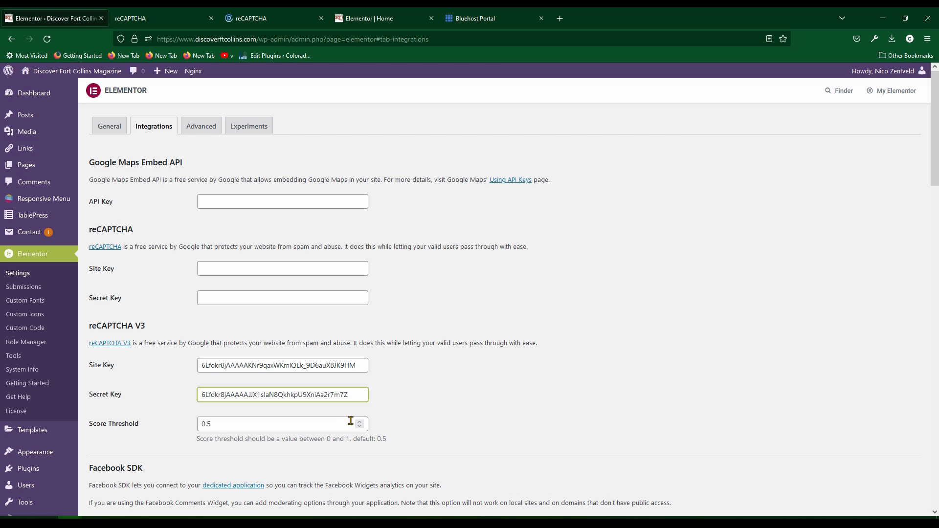
- Save the integration settings, recheck the saved keys, and open the live site
scroll("down", 3)
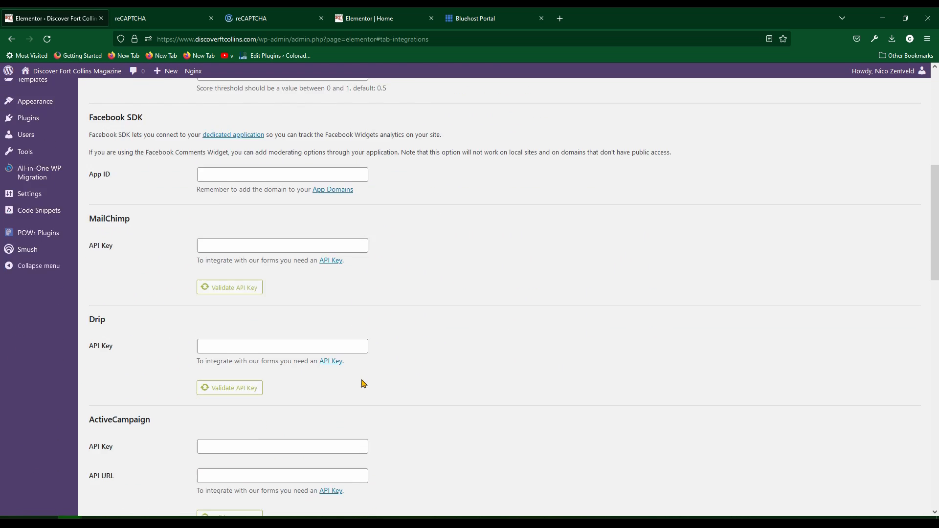
scroll("down", 3)
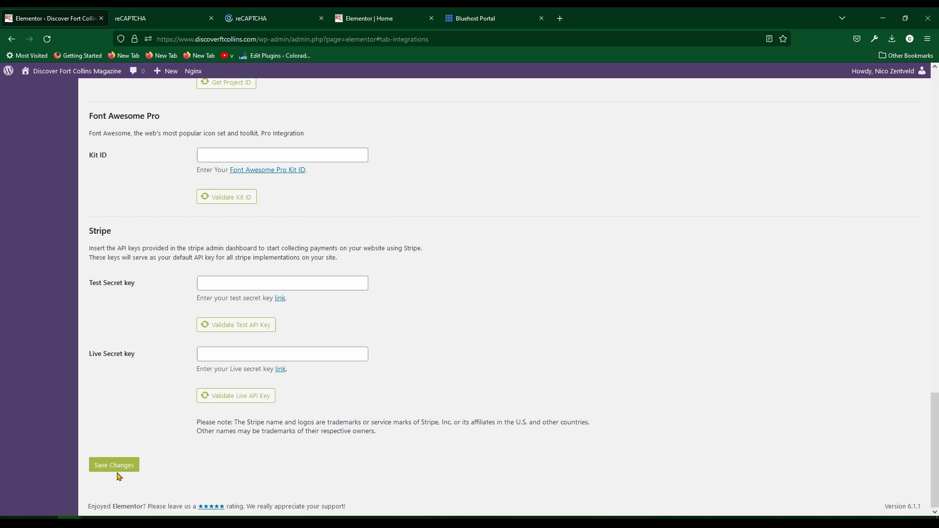
left_click(114, 464)
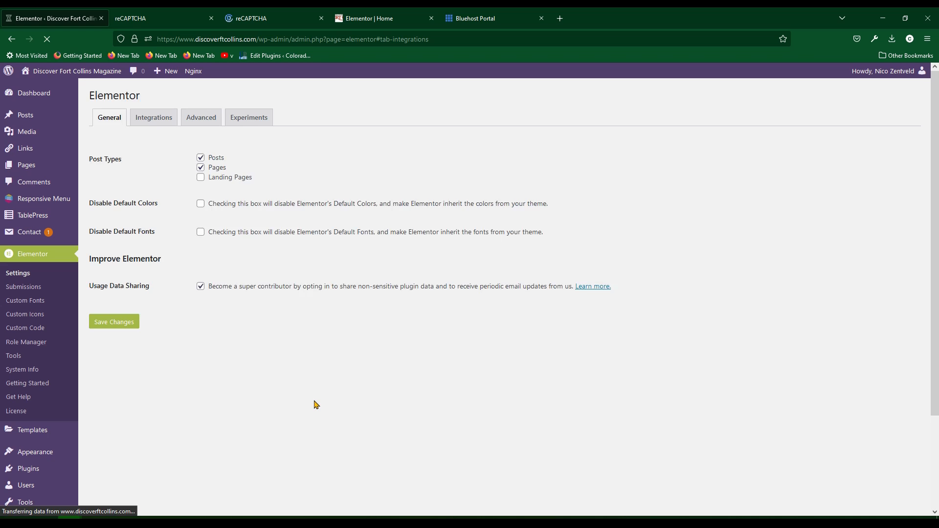
left_click(153, 117)
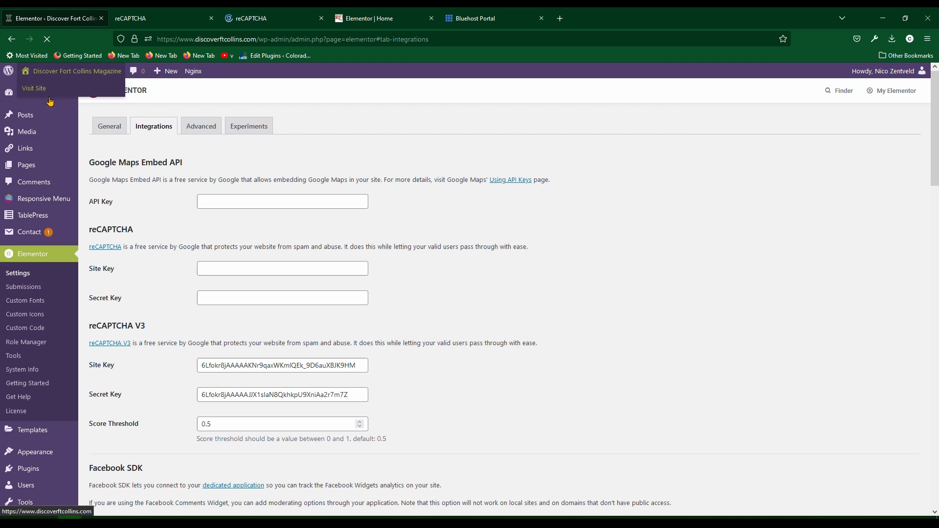
left_click(34, 88)
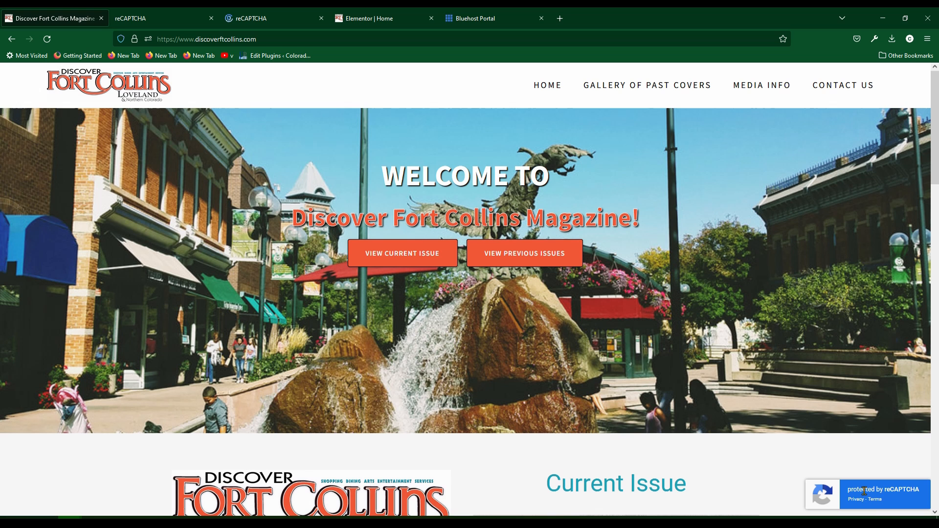
mouse_move(892, 502)
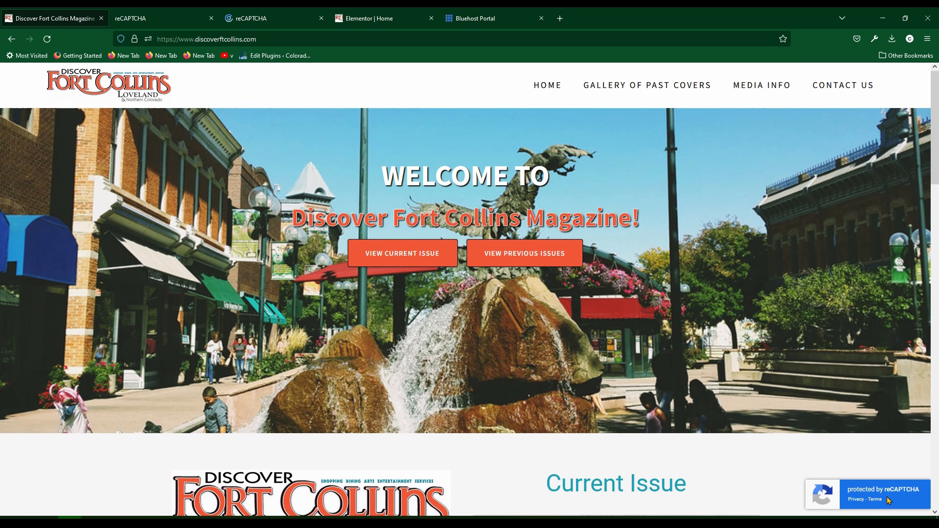
- Scroll the live homepage down to the Contact Us Now form and reCAPTCHA badge
scroll("down", 3)
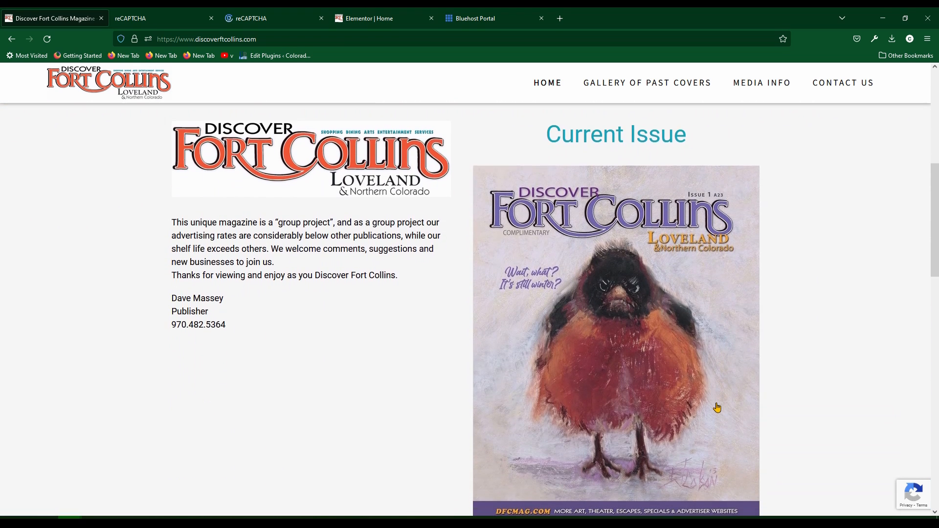
scroll("down", 3)
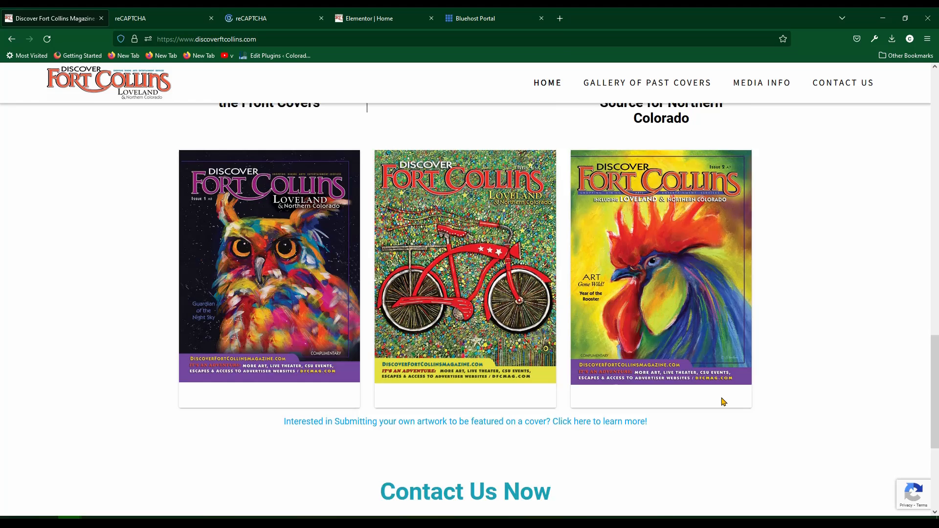
scroll("down", 3)
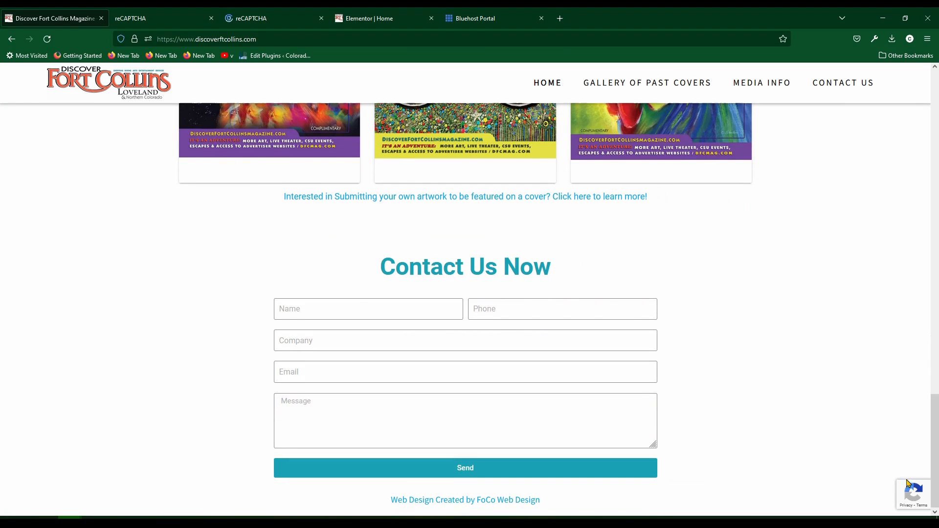
mouse_move(774, 386)
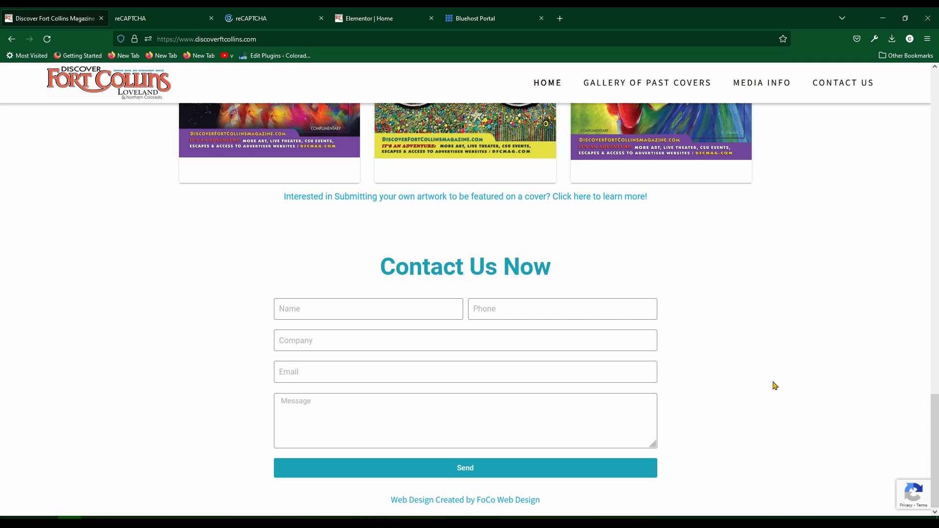
mouse_move(627, 269)
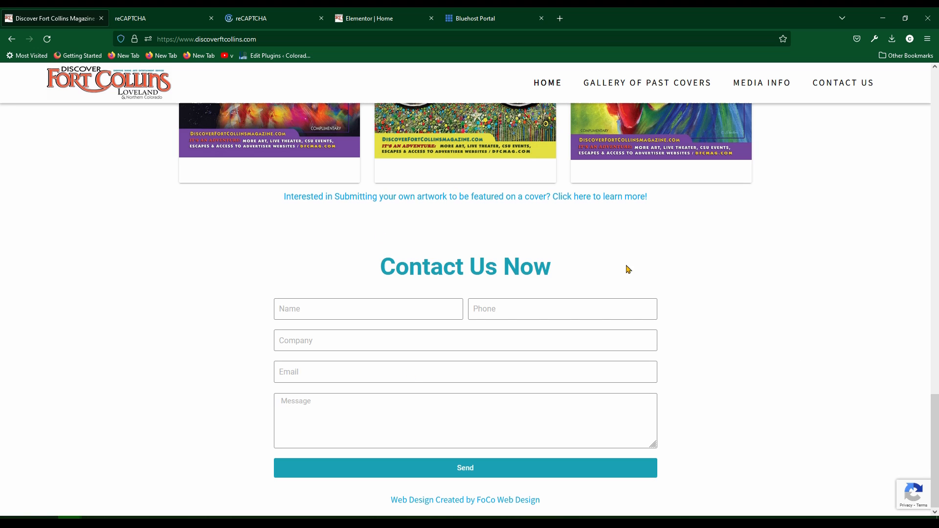
mouse_move(643, 362)
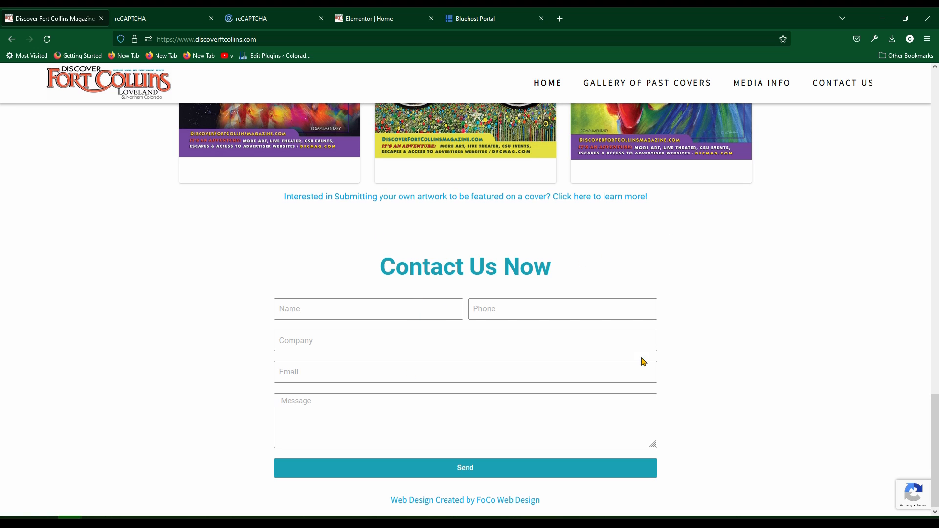
mouse_move(797, 376)
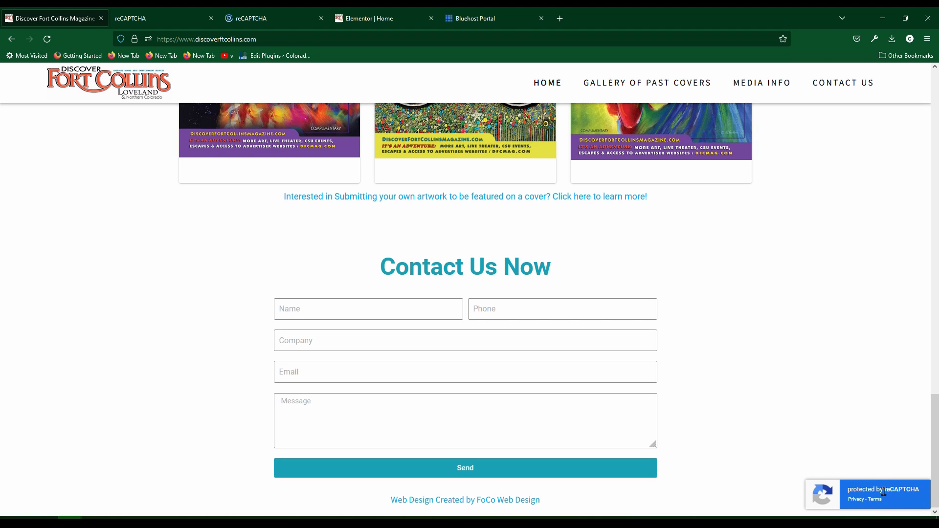
mouse_move(759, 490)
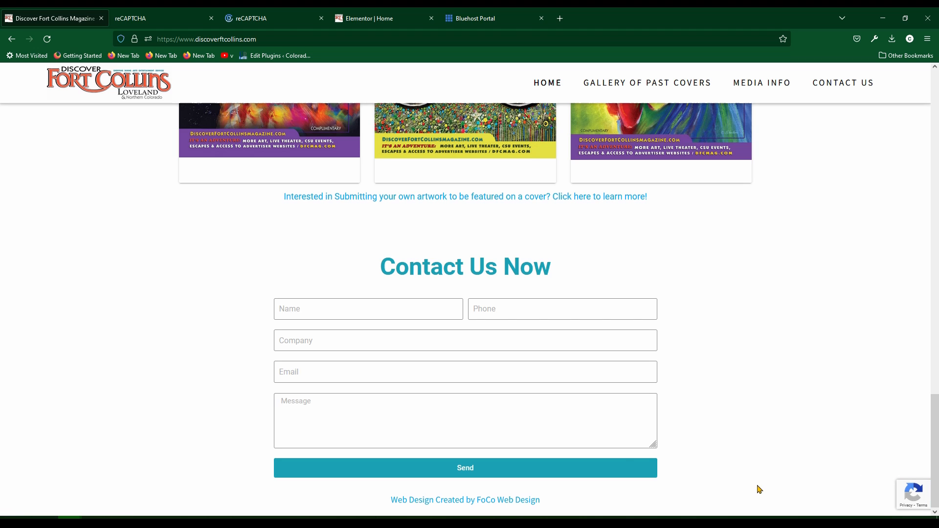
mouse_move(309, 397)
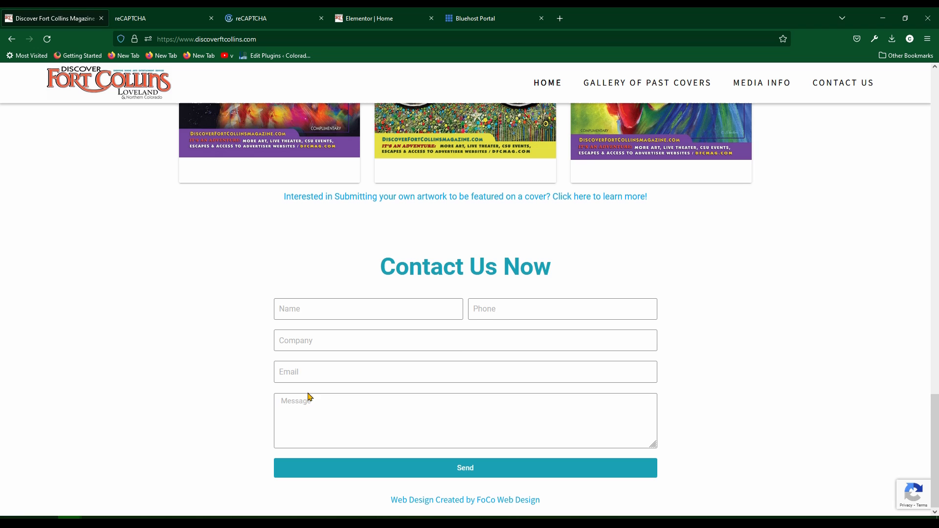
mouse_move(801, 318)
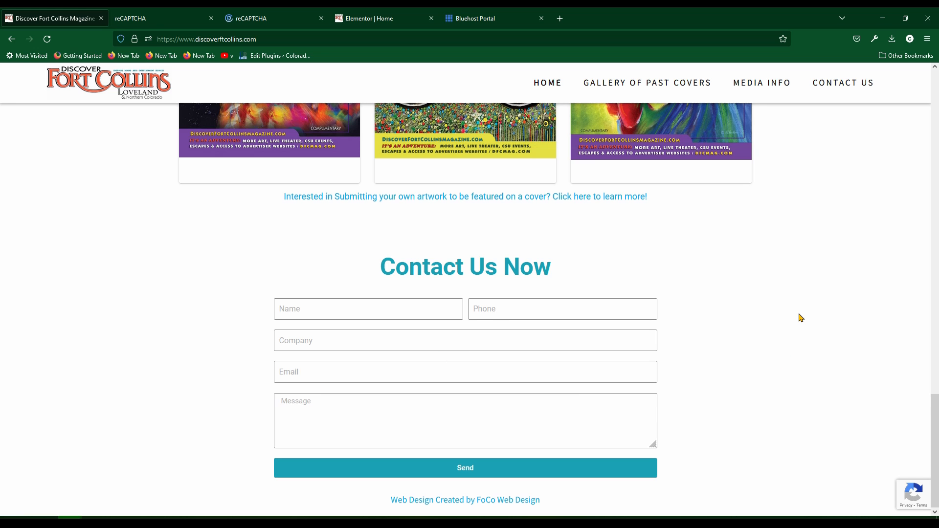
mouse_move(899, 269)
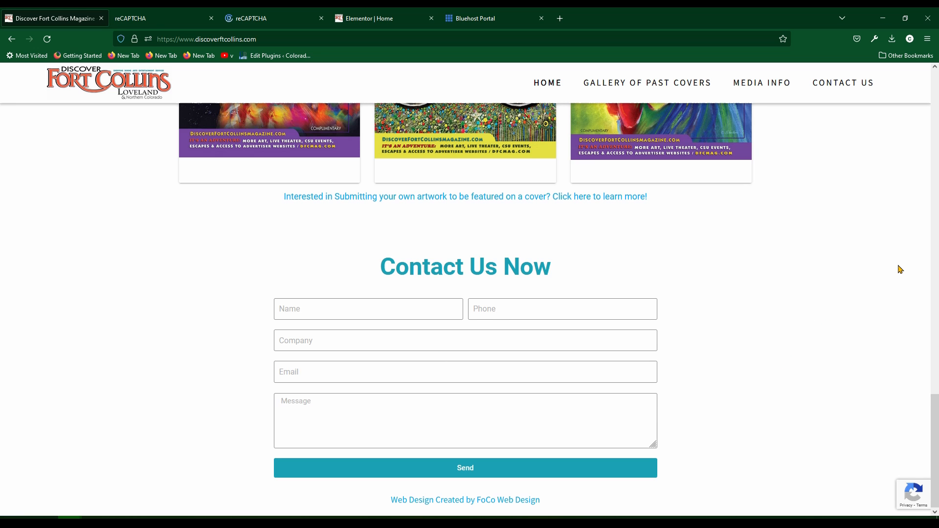